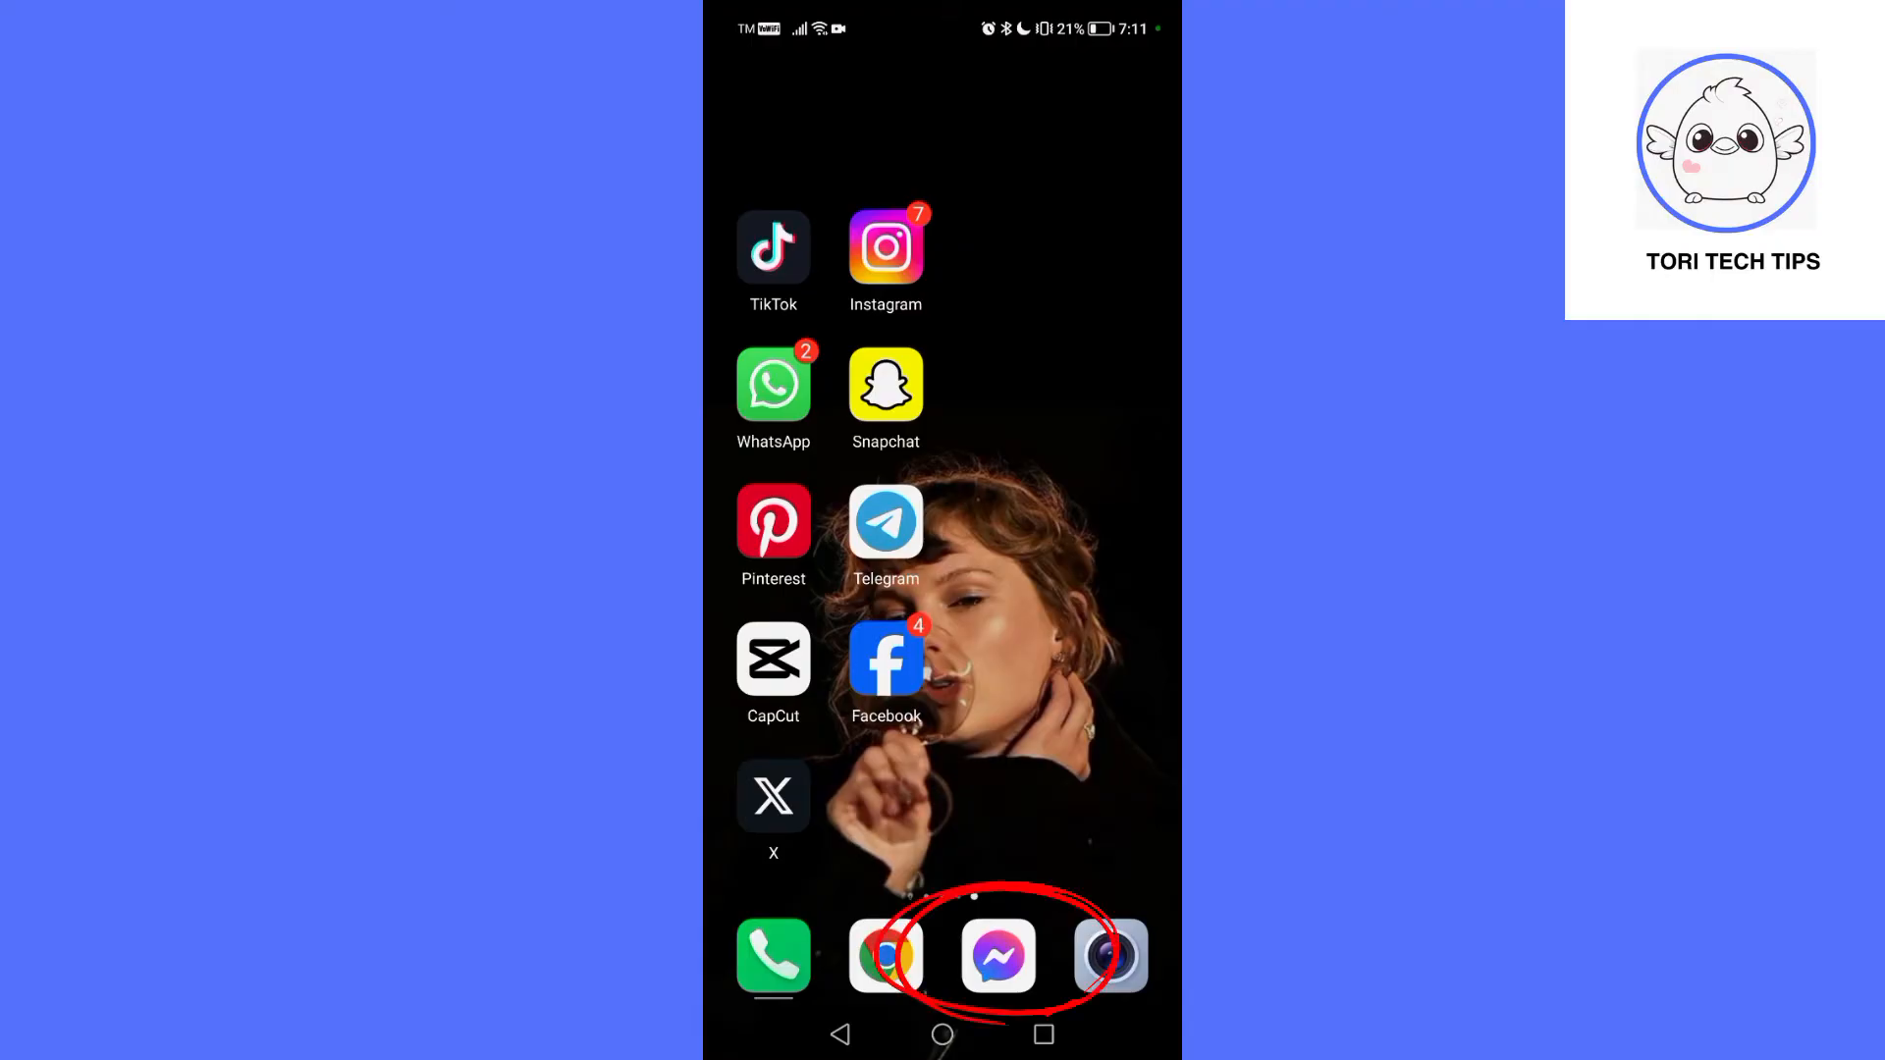
# - Launch Messenger and open the 'Test' group conversation from the Chats list
pyautogui.click(998, 956)
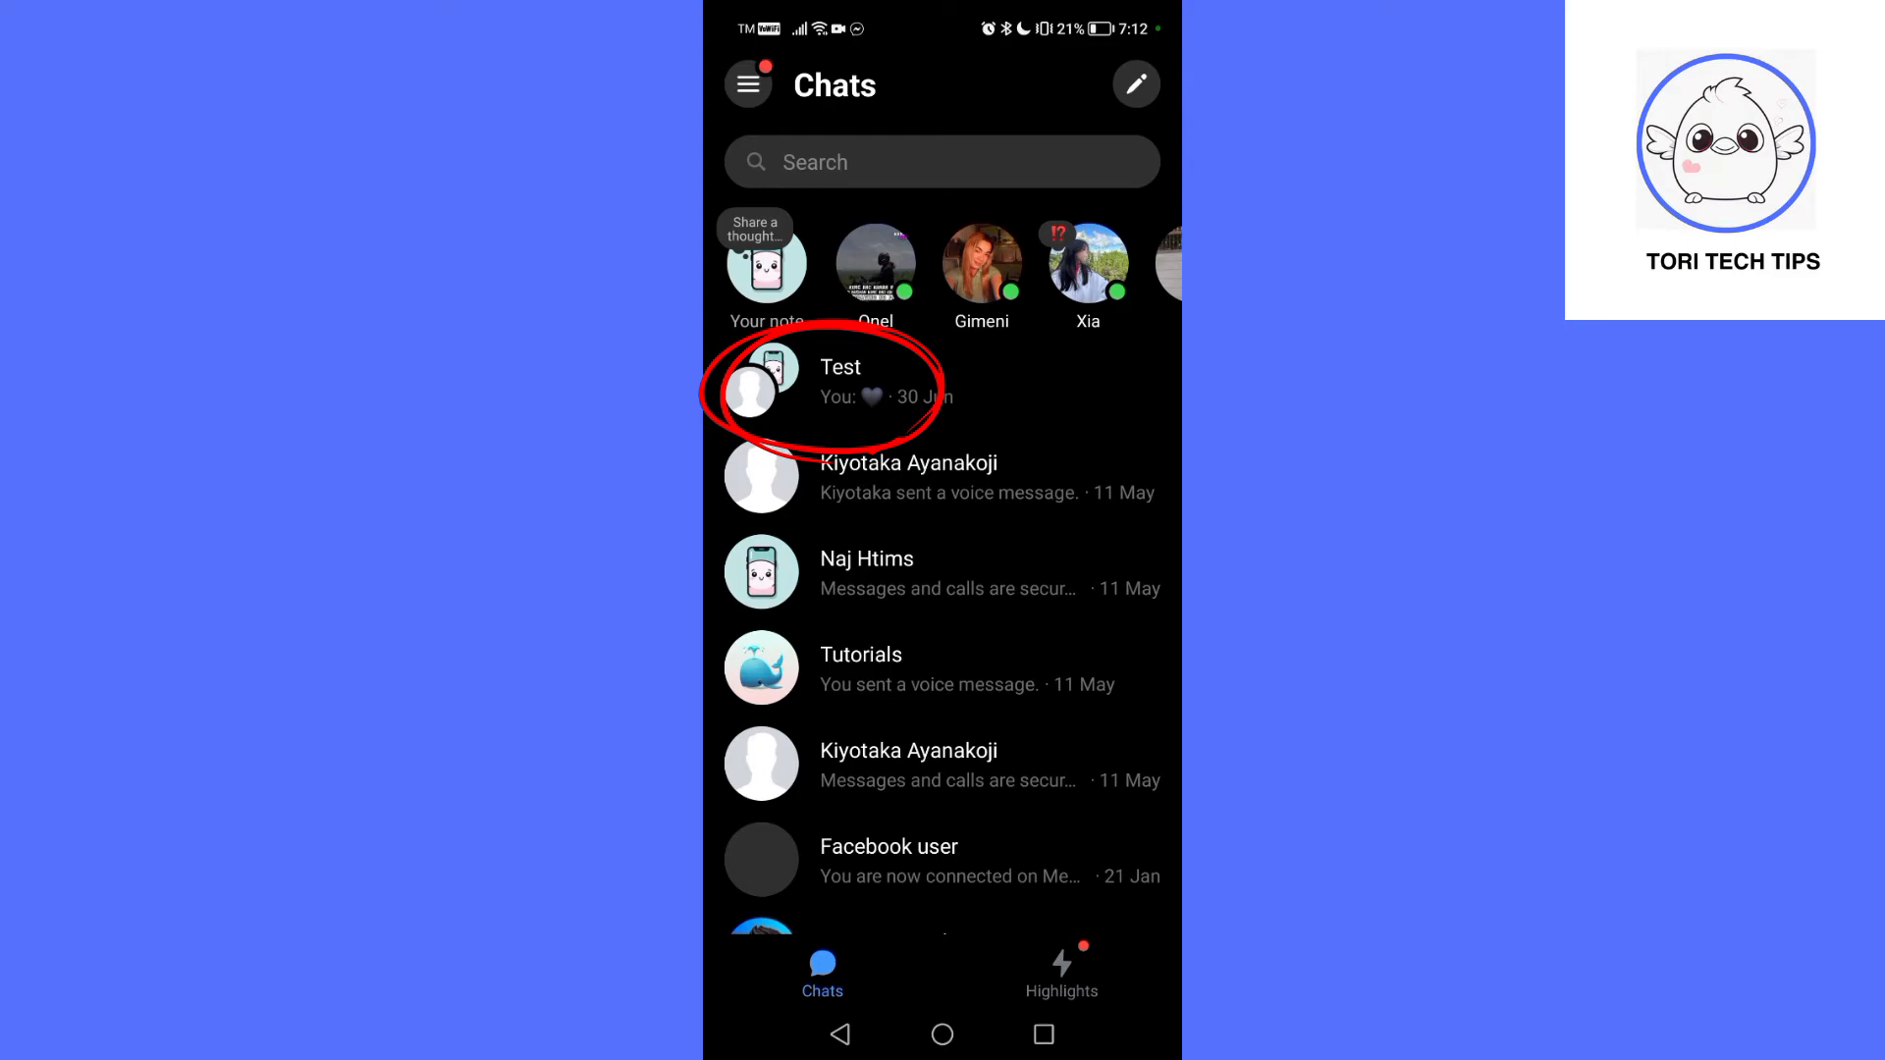
pyautogui.click(839, 383)
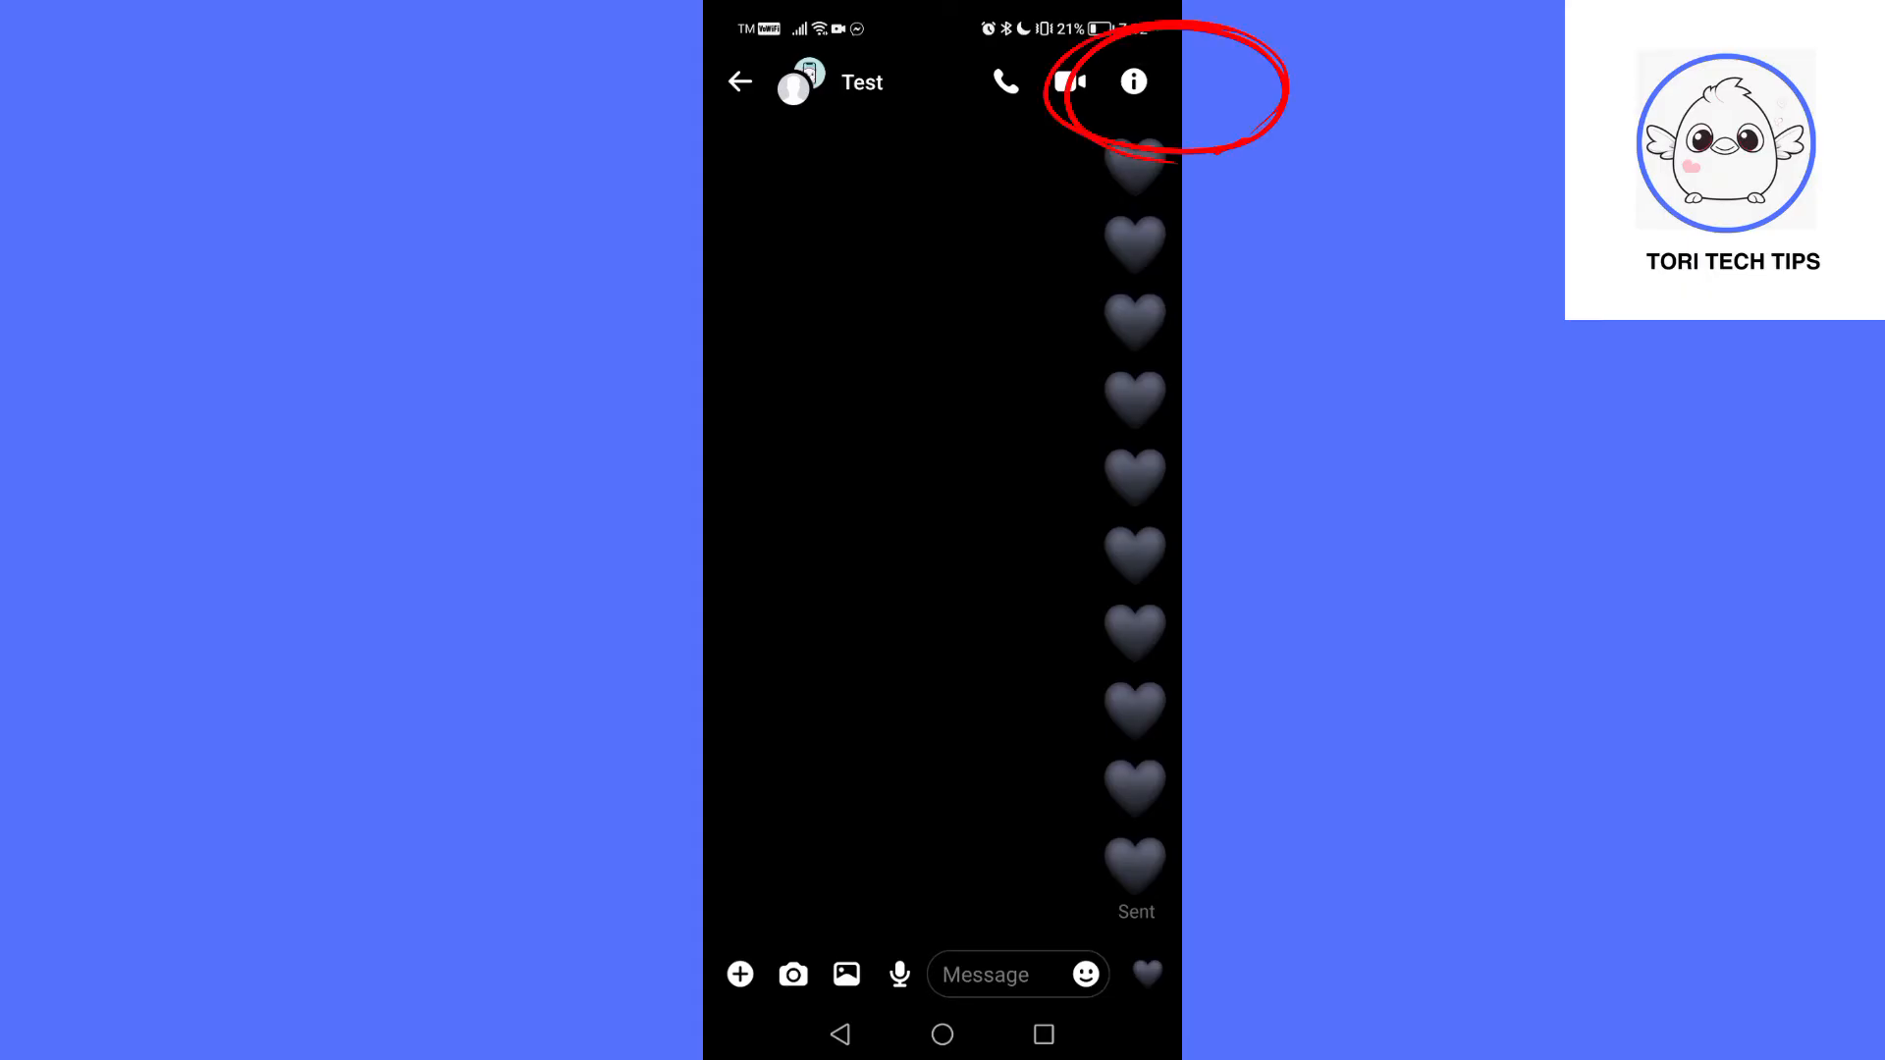
# - From the group details, view the member list and select Kiyotaka Ayanakoji
pyautogui.click(1131, 82)
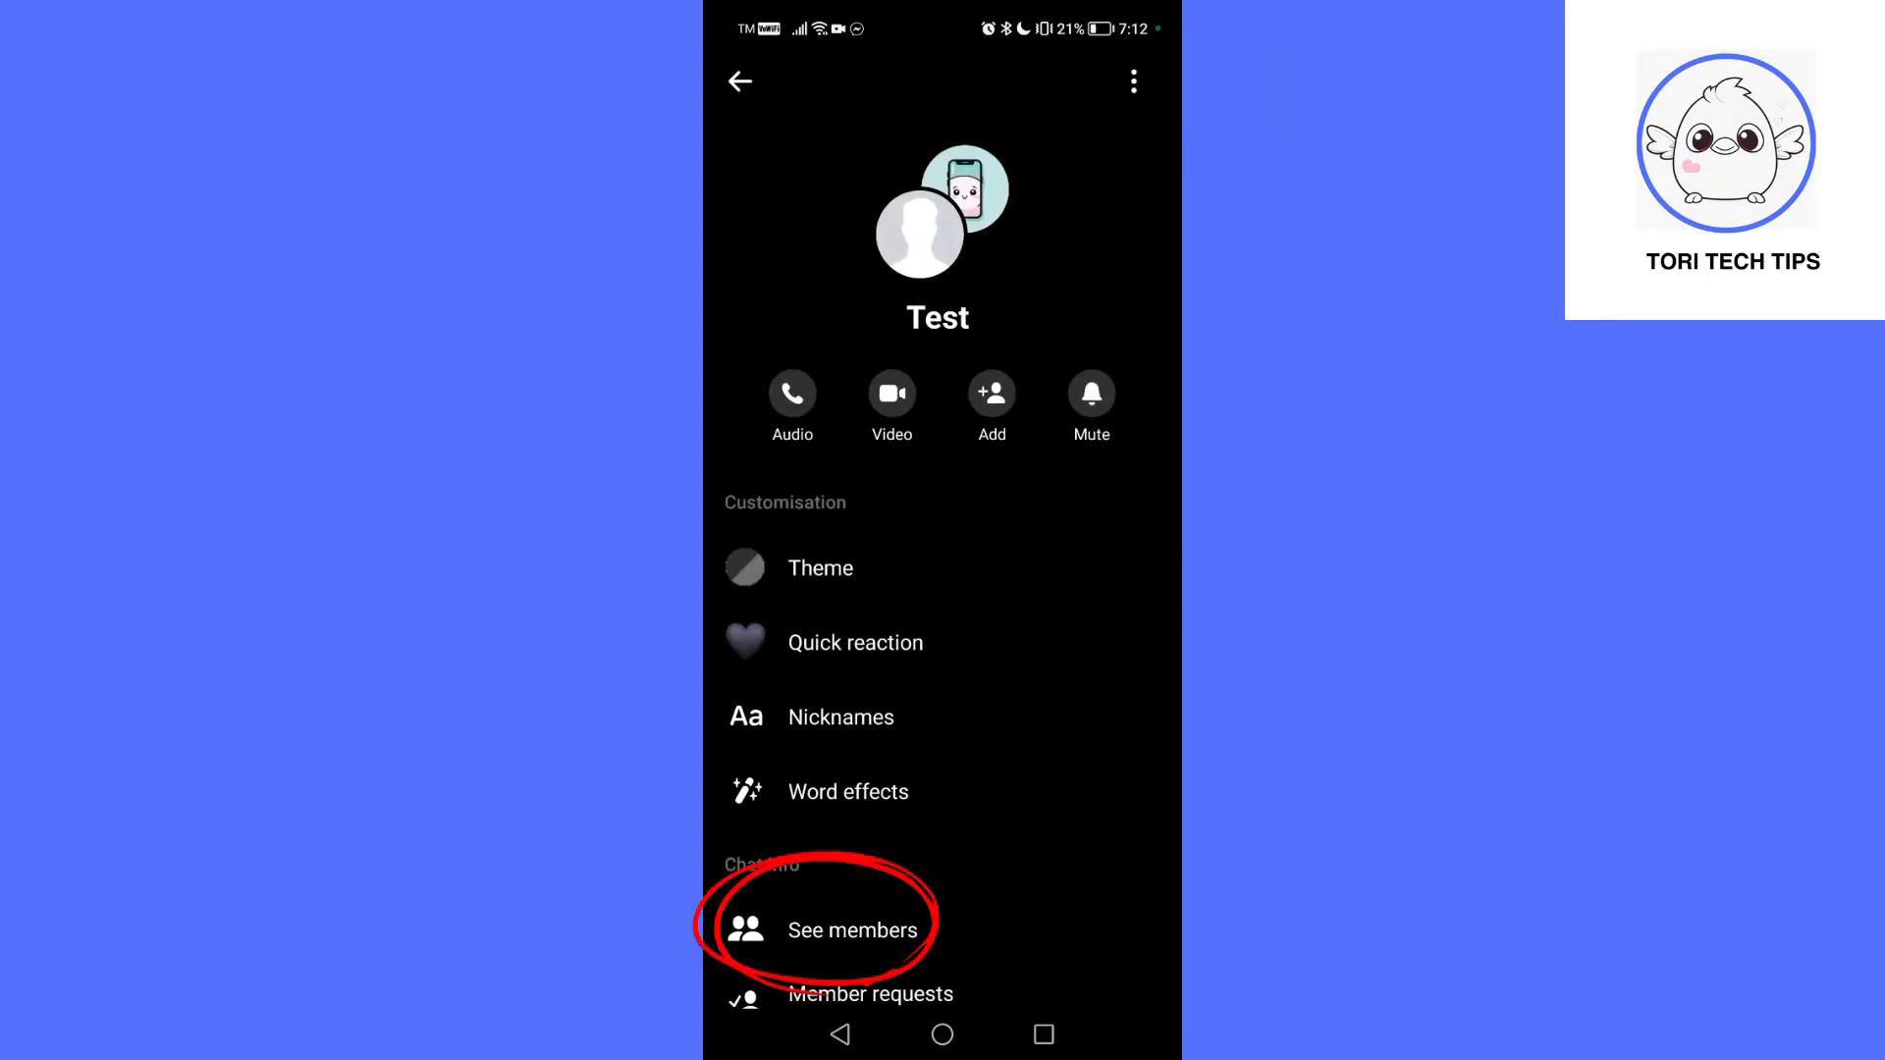
pyautogui.click(852, 929)
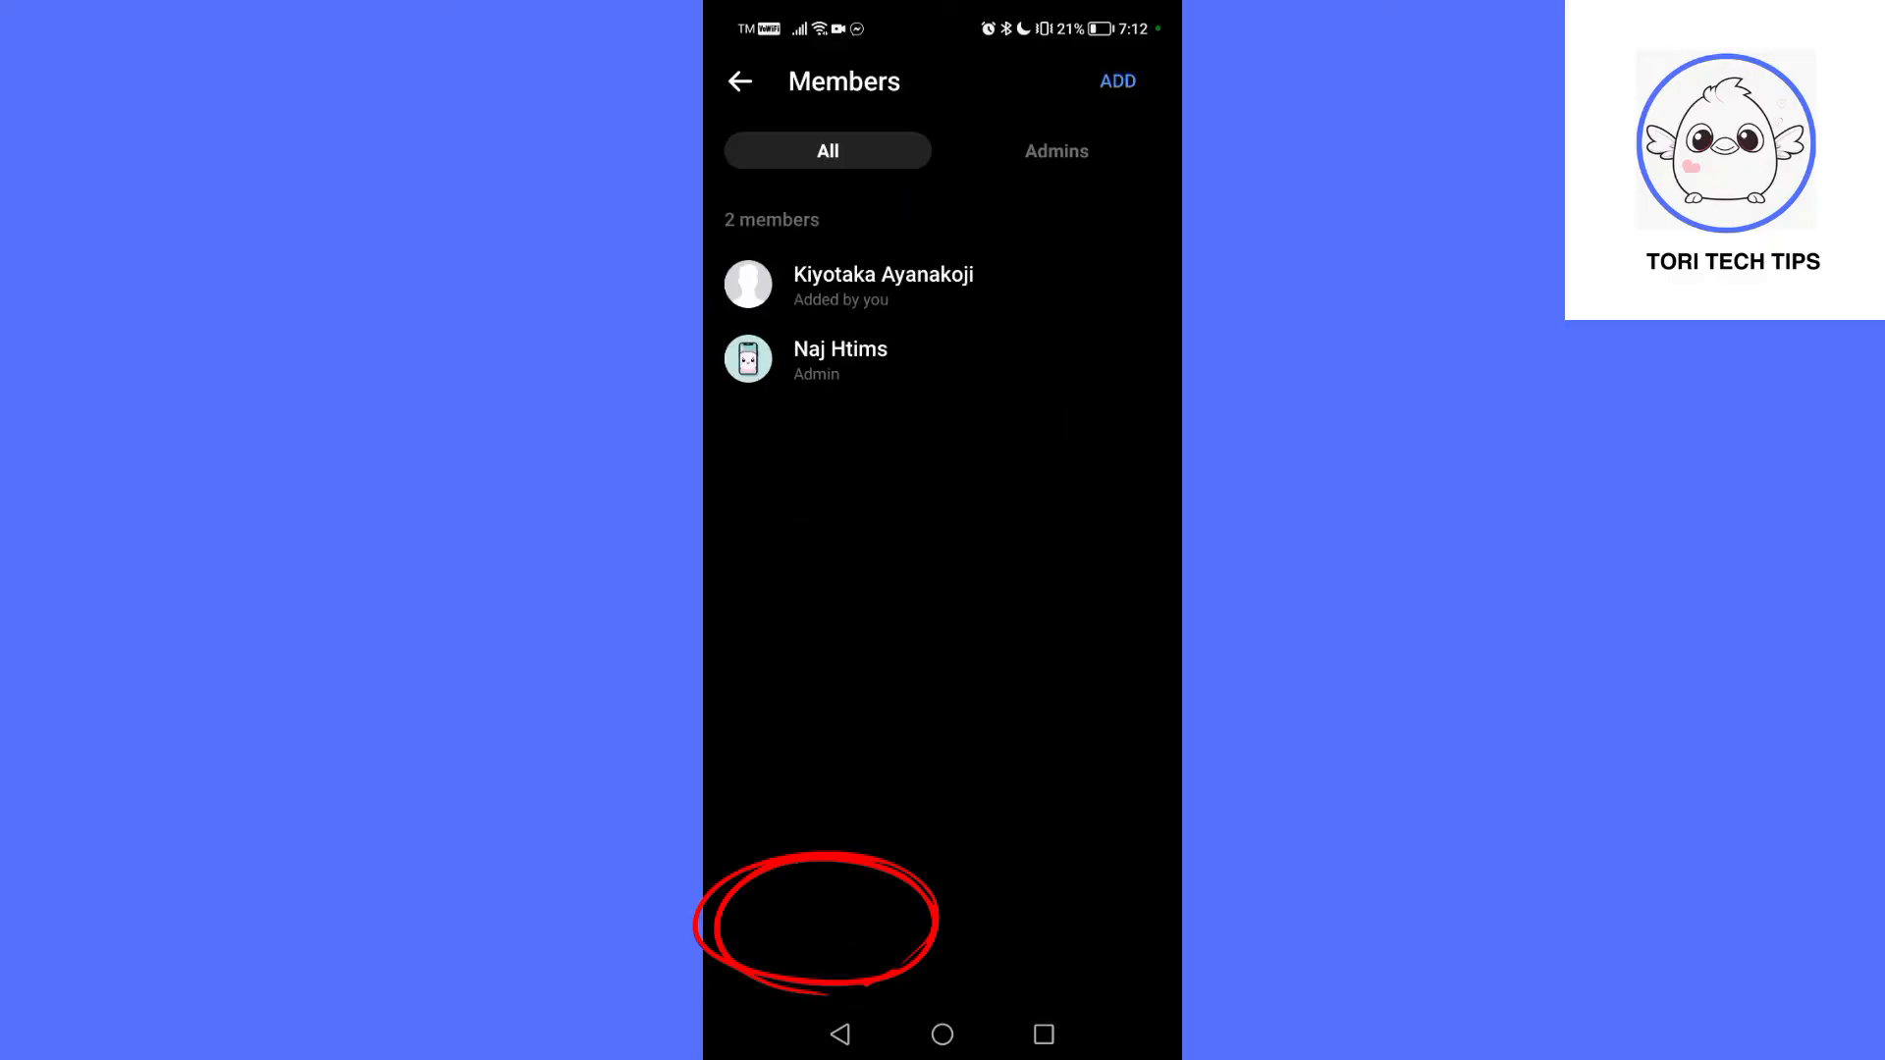
pyautogui.click(884, 285)
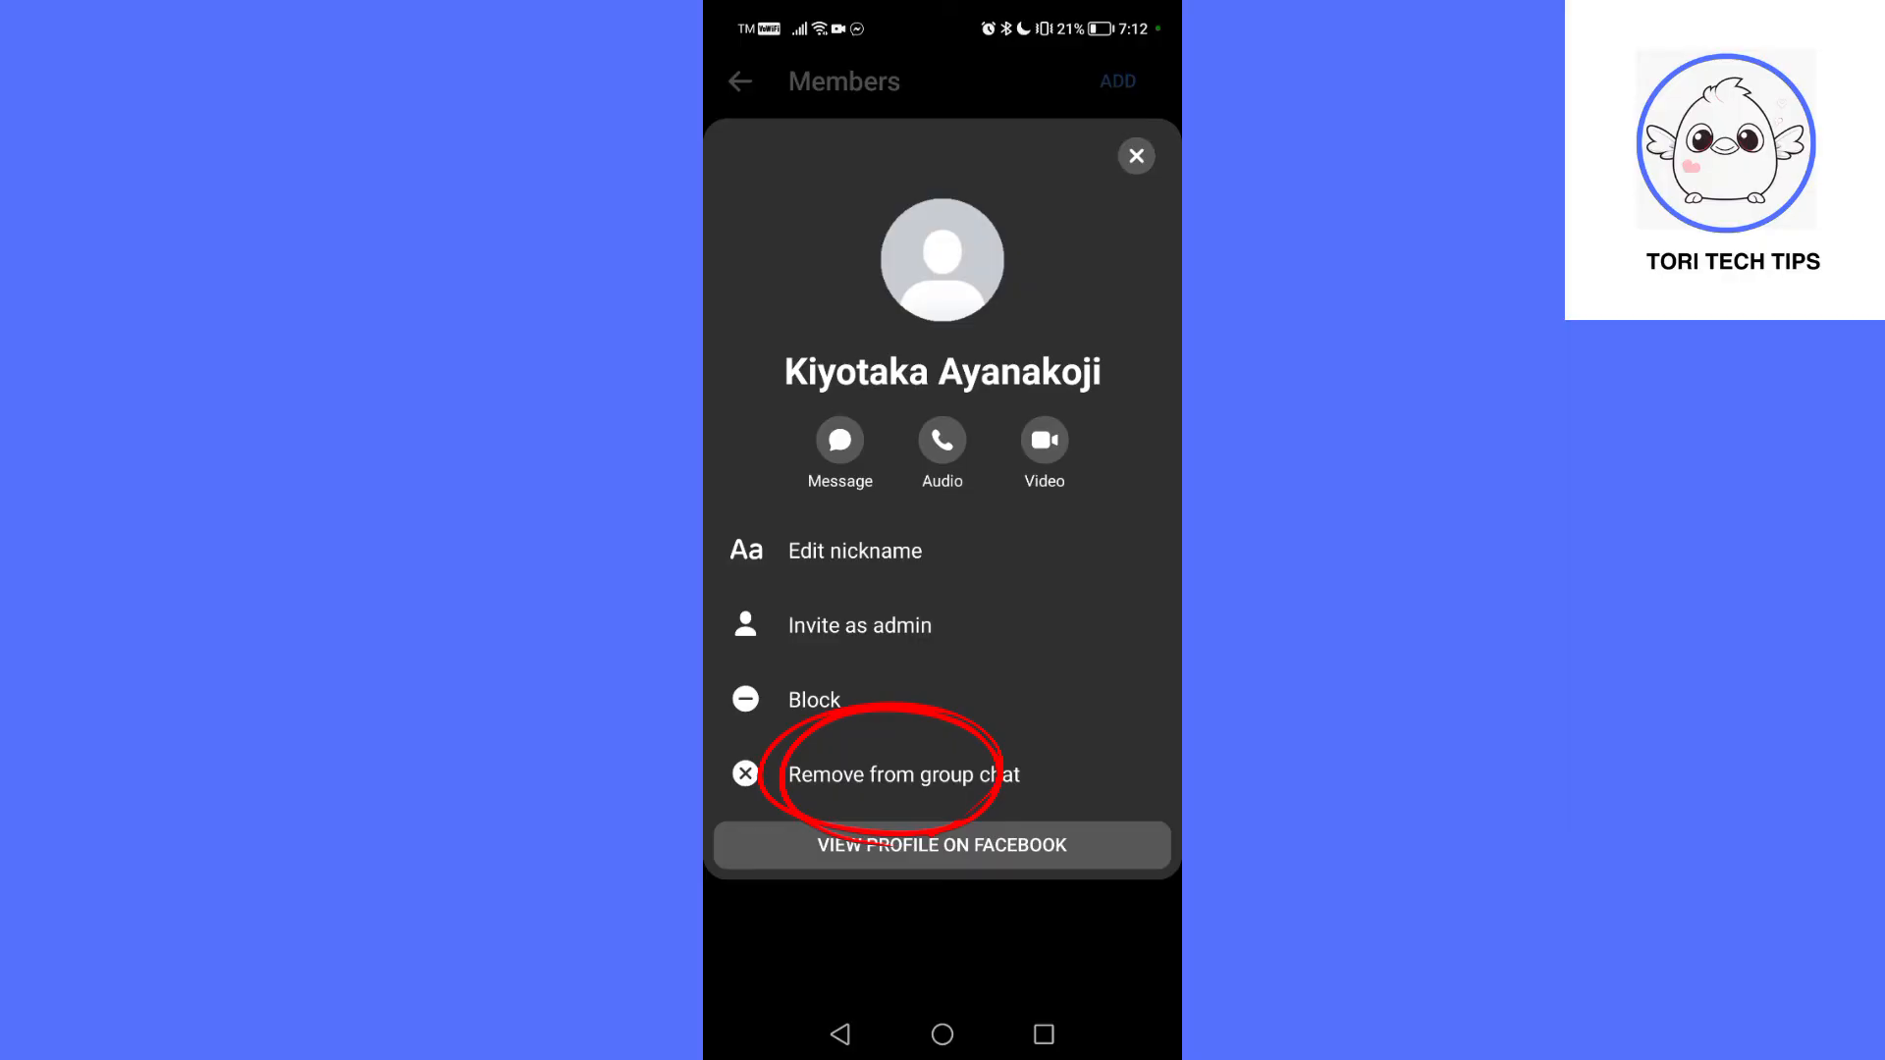
# - Remove Kiyotaka Ayanakoji from the group, then select the admin Naj Htims in the member list
pyautogui.click(896, 774)
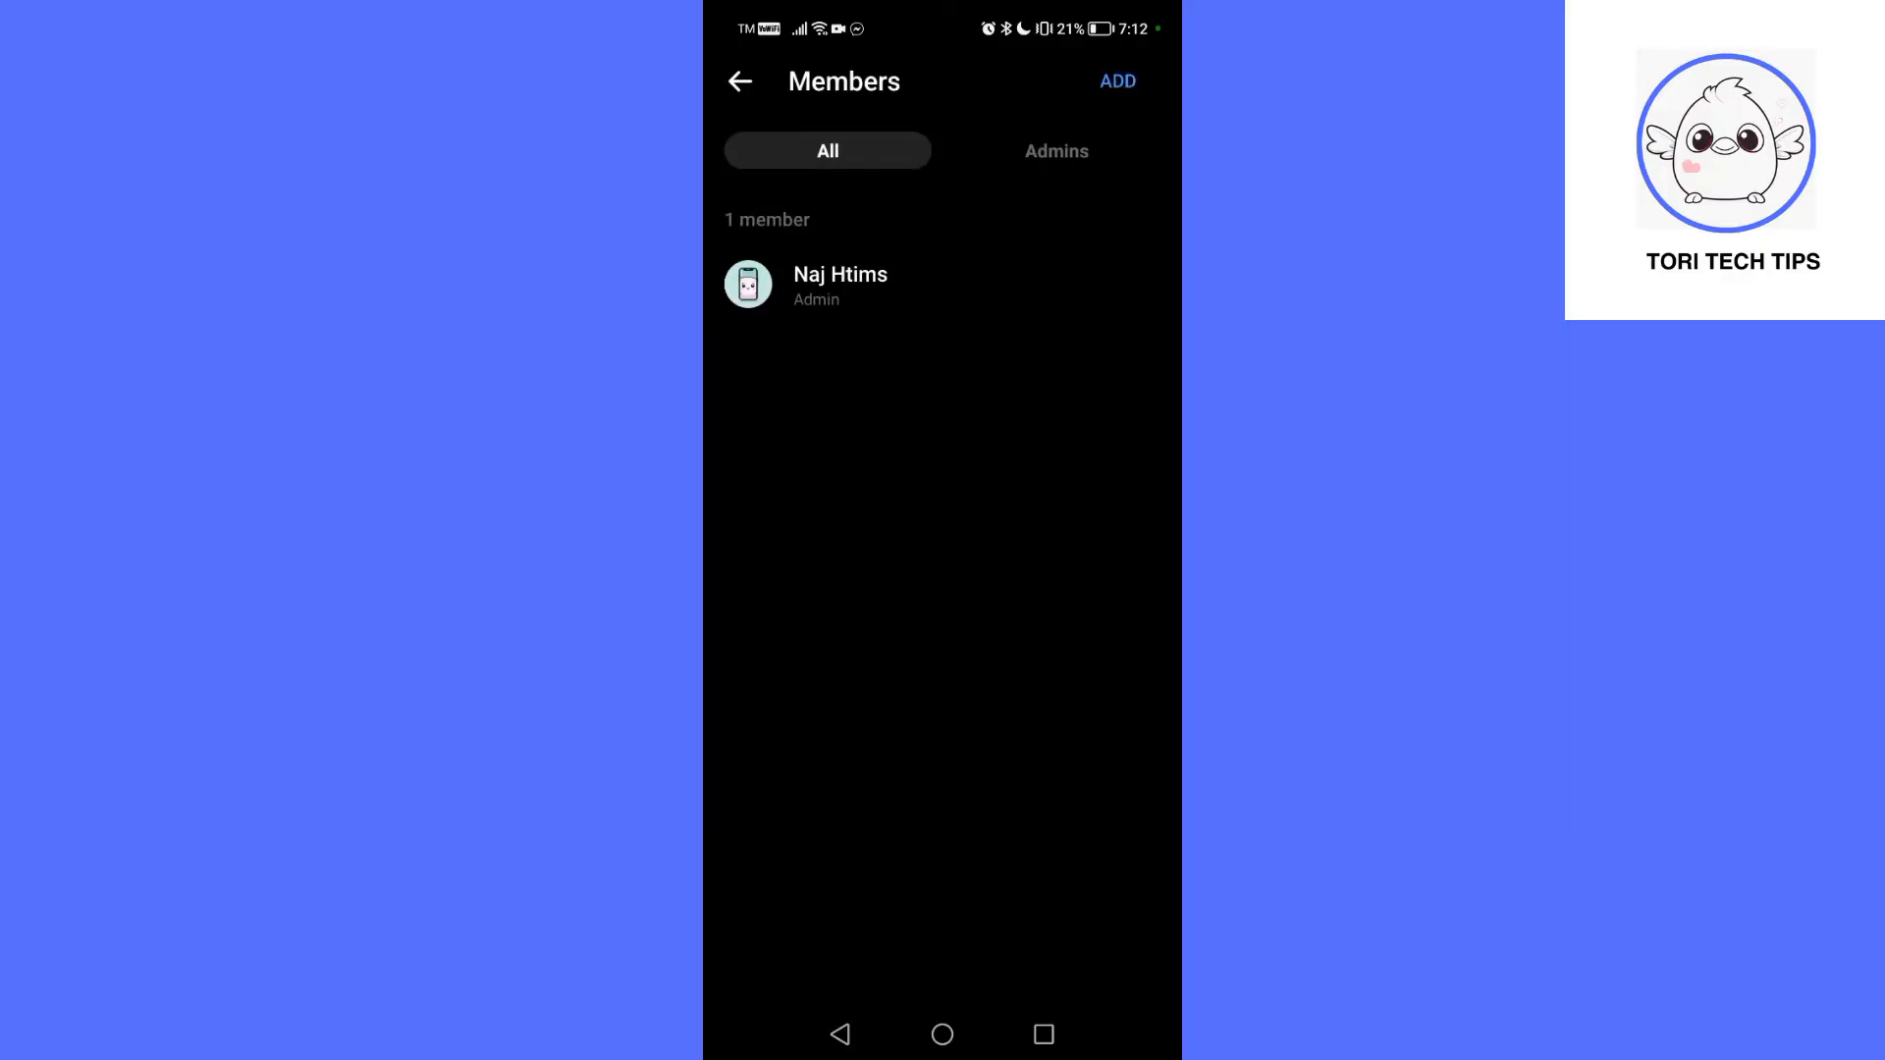
pyautogui.click(842, 287)
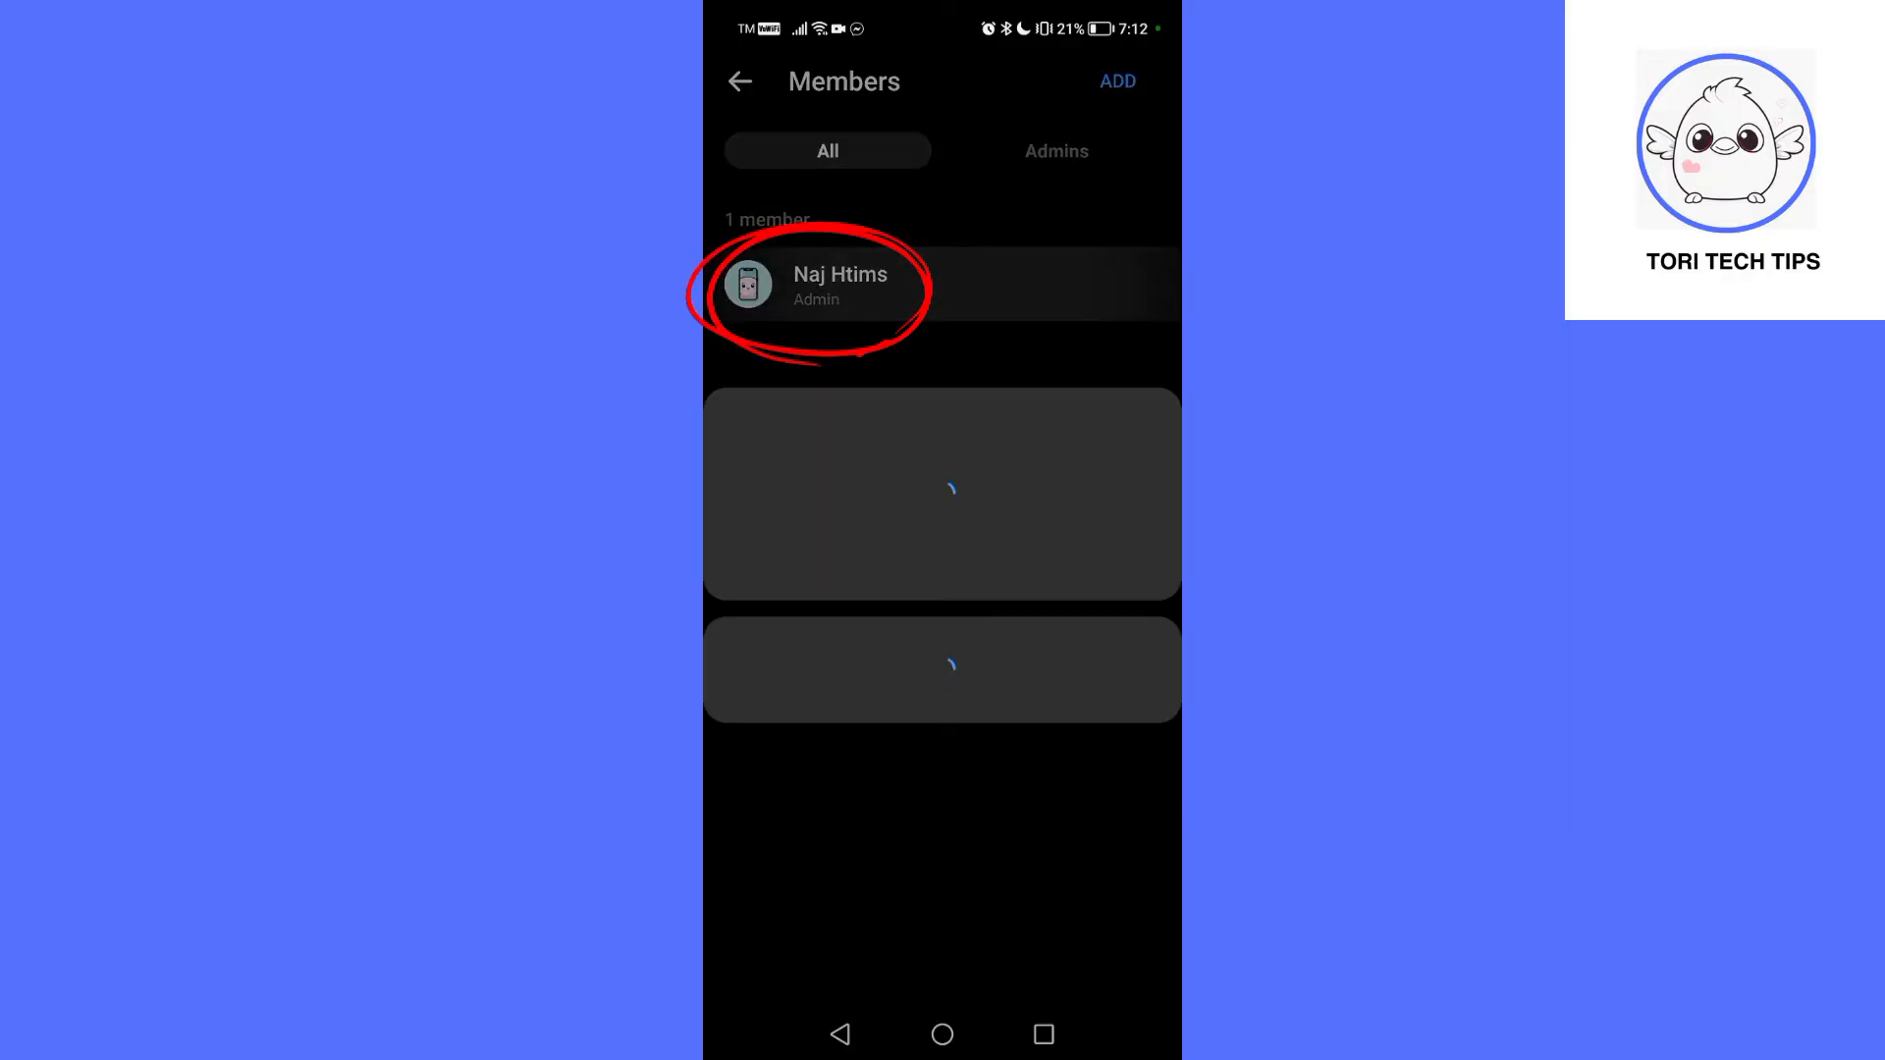
pyautogui.click(843, 287)
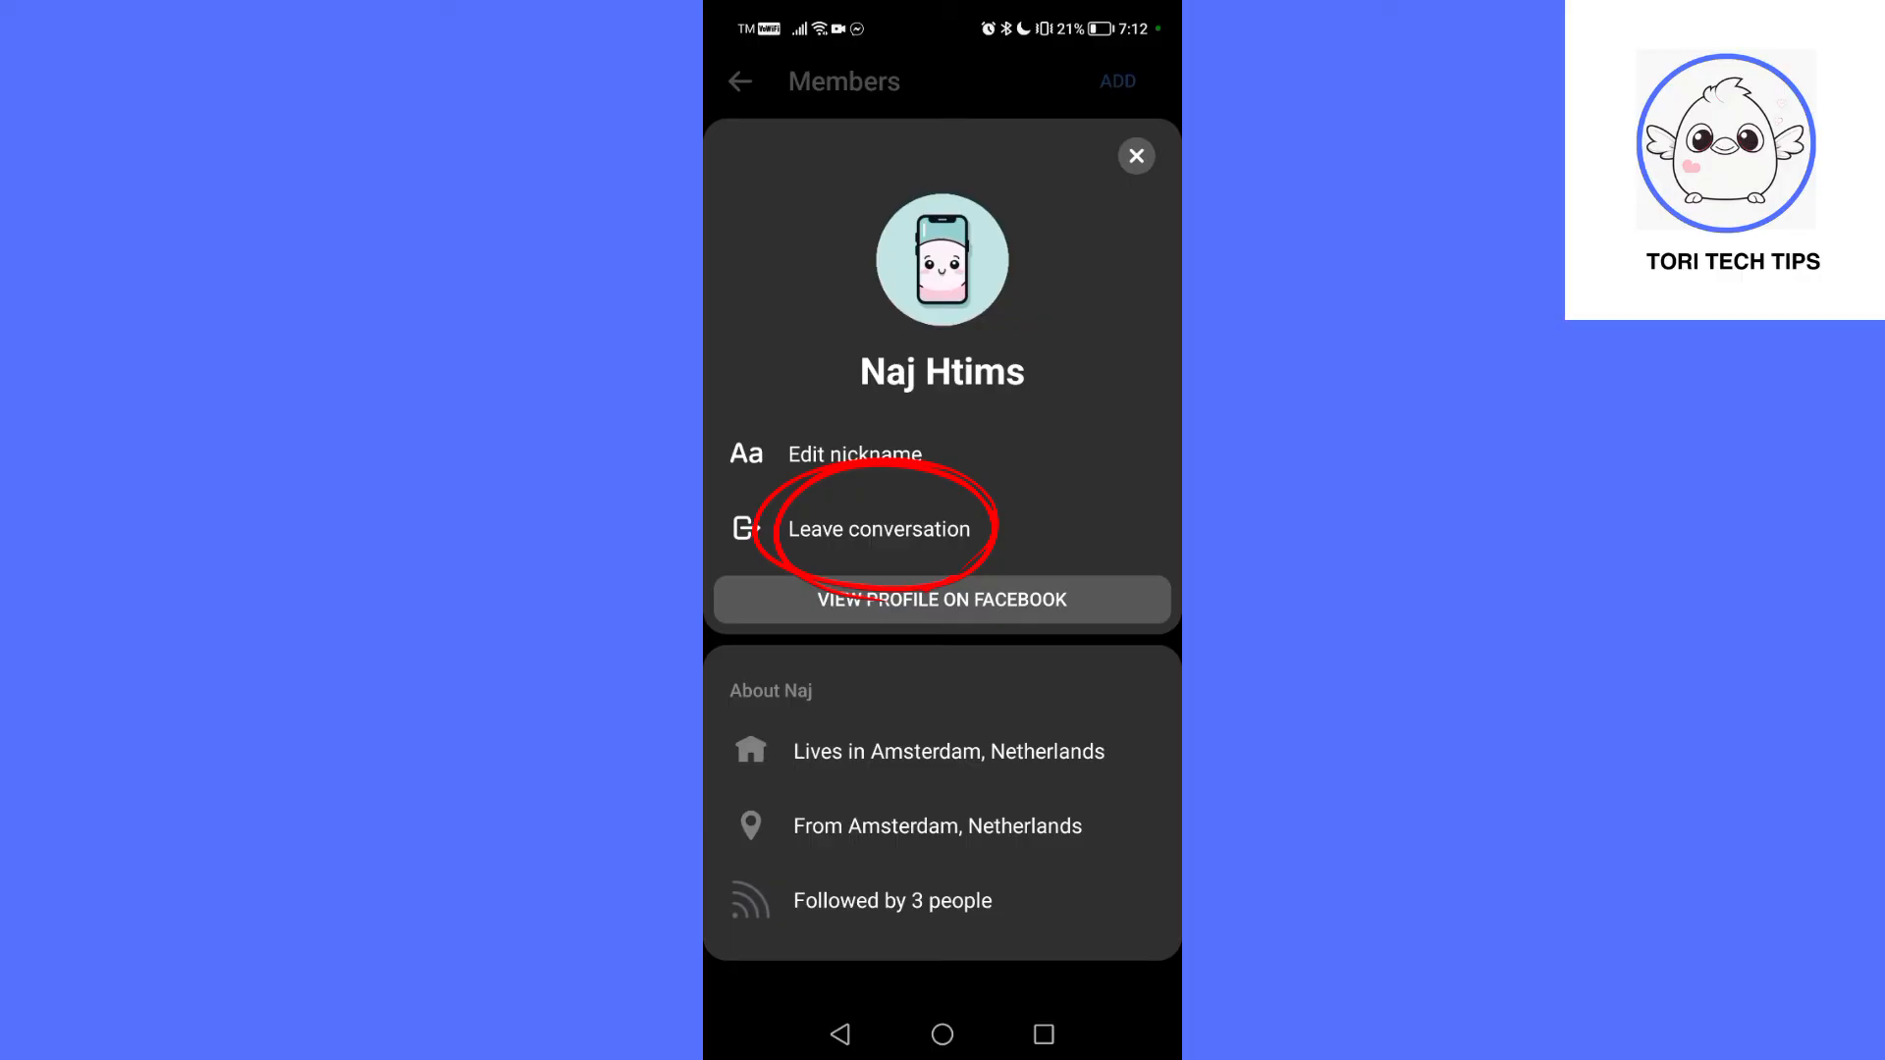